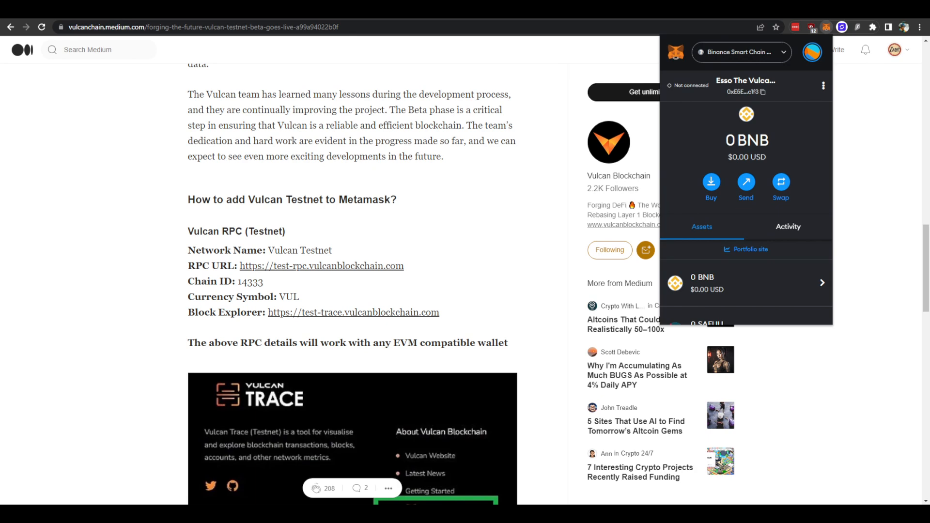
{"action": "mouse_move", "coordinate": [172, 322]}
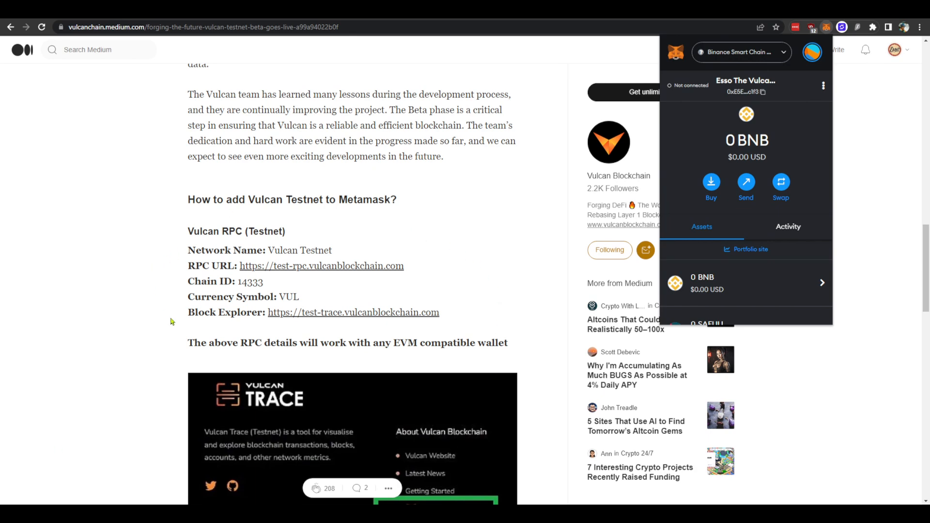
{"action": "mouse_move", "coordinate": [478, 285]}
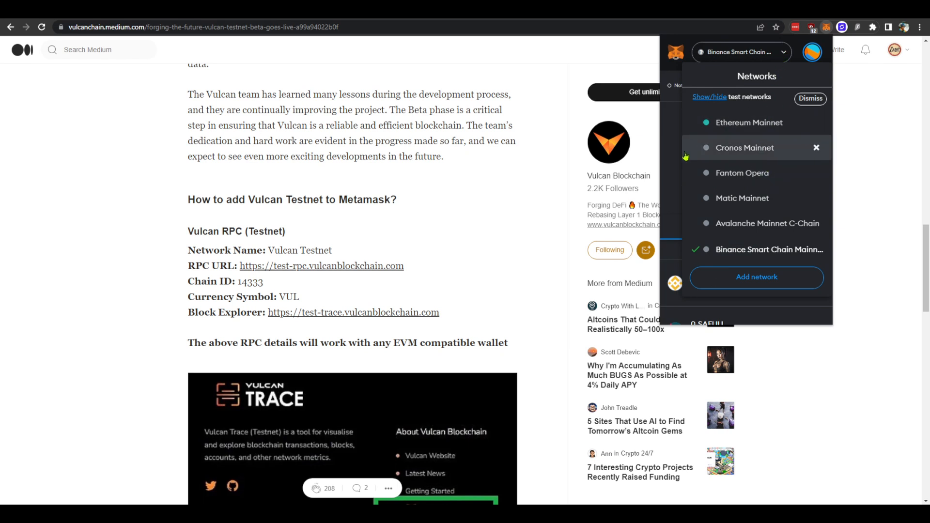
{"action": "mouse_move", "coordinate": [763, 172]}
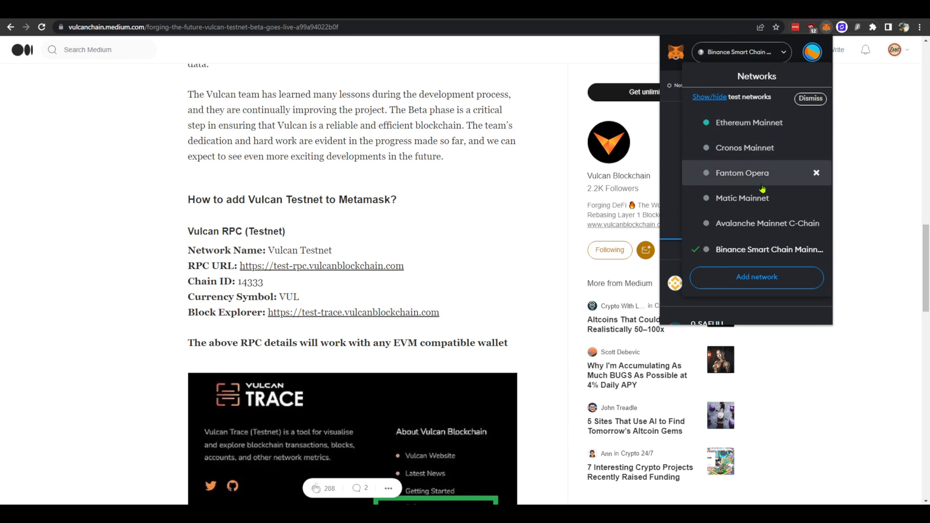
{"action": "mouse_move", "coordinate": [756, 283]}
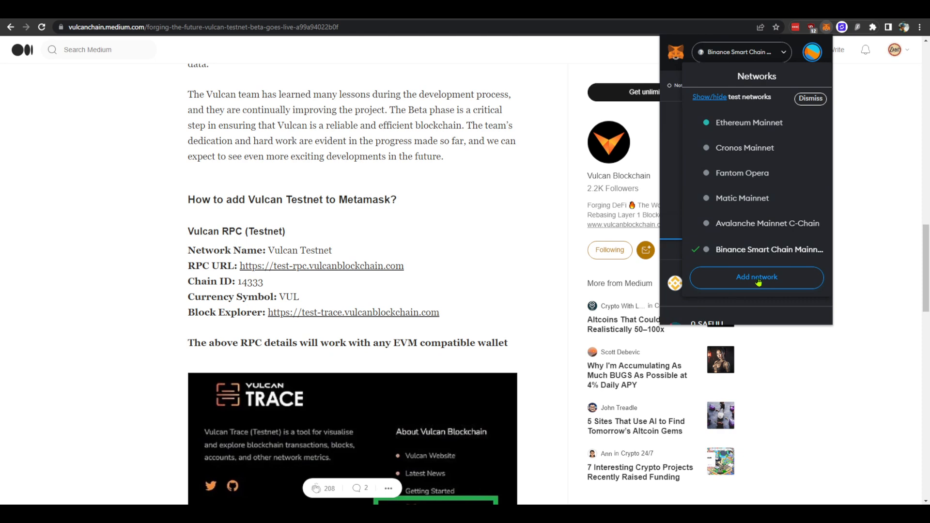
{"action": "mouse_move", "coordinate": [789, 279]}
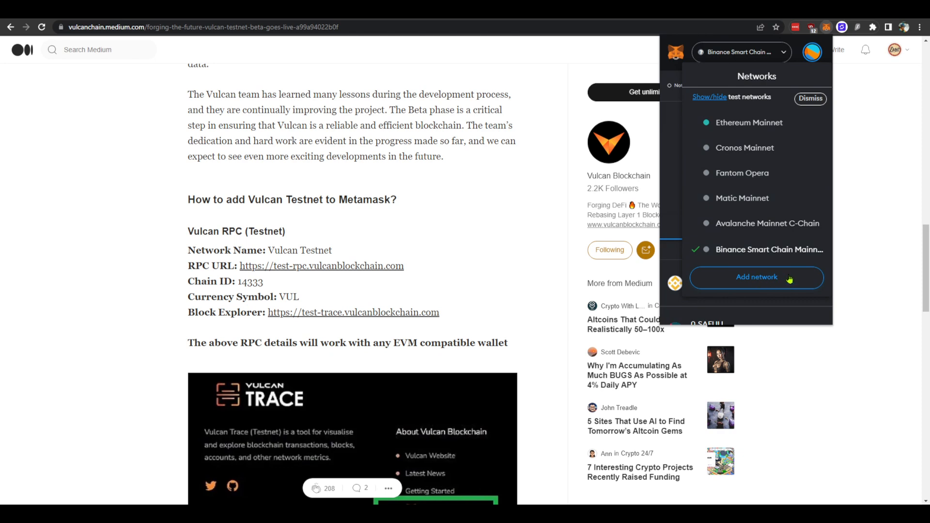
Step: Start adding a network manually, reaching the empty form for name, RPC URL, chain ID, symbol and explorer
{"action": "left_click", "coordinate": [757, 277]}
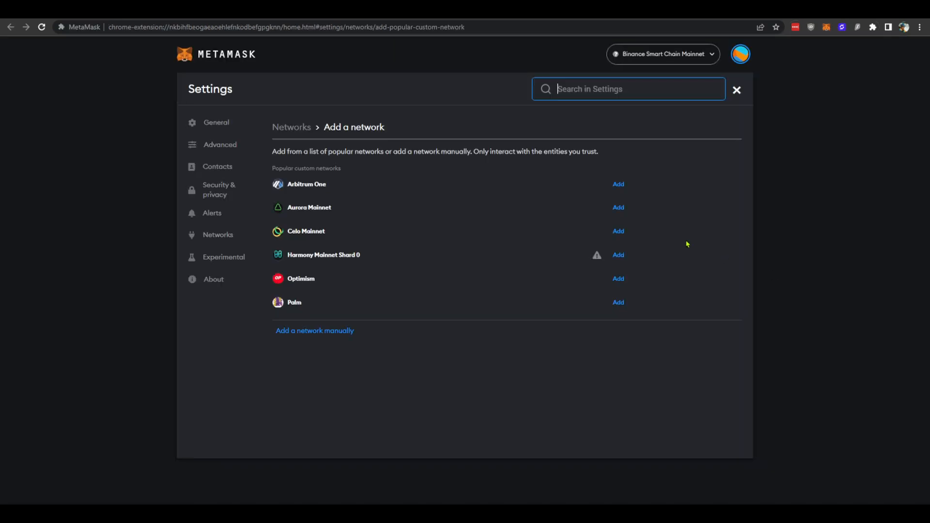
{"action": "mouse_move", "coordinate": [544, 282]}
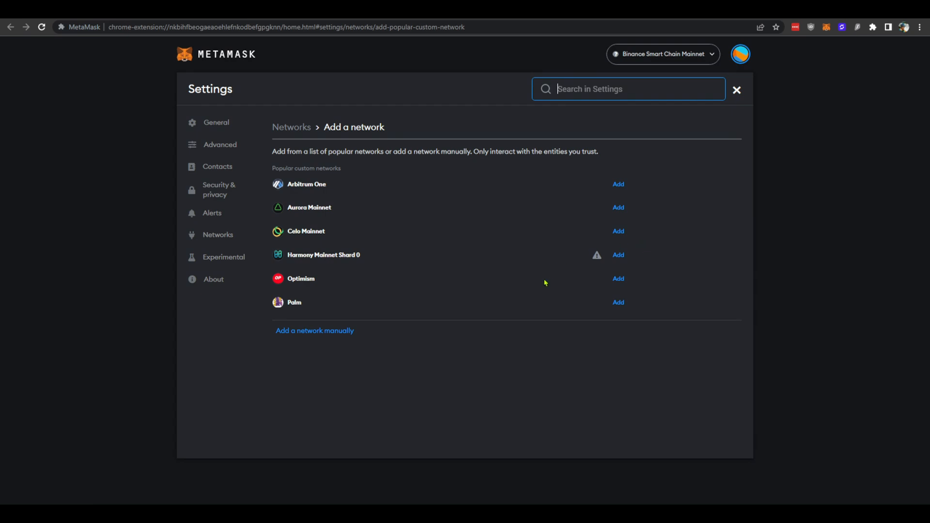
{"action": "mouse_move", "coordinate": [326, 353]}
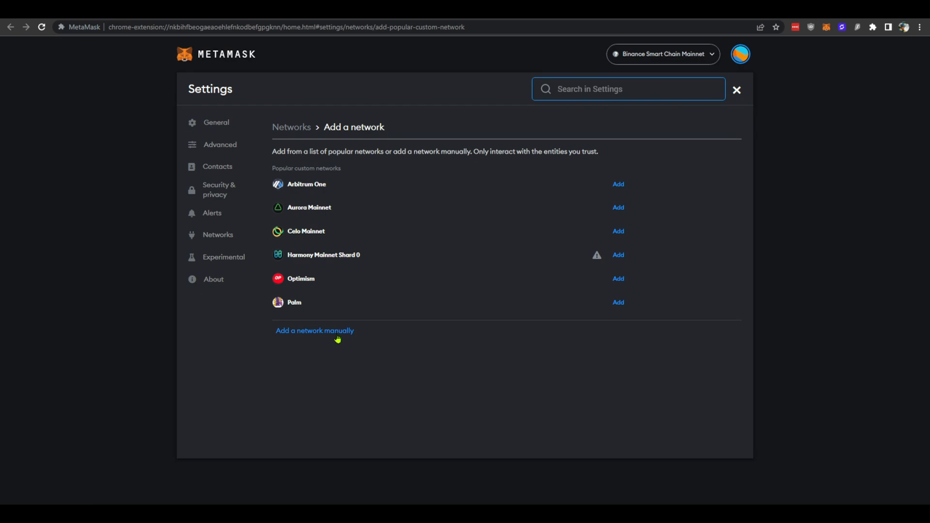
{"action": "left_click", "coordinate": [314, 330]}
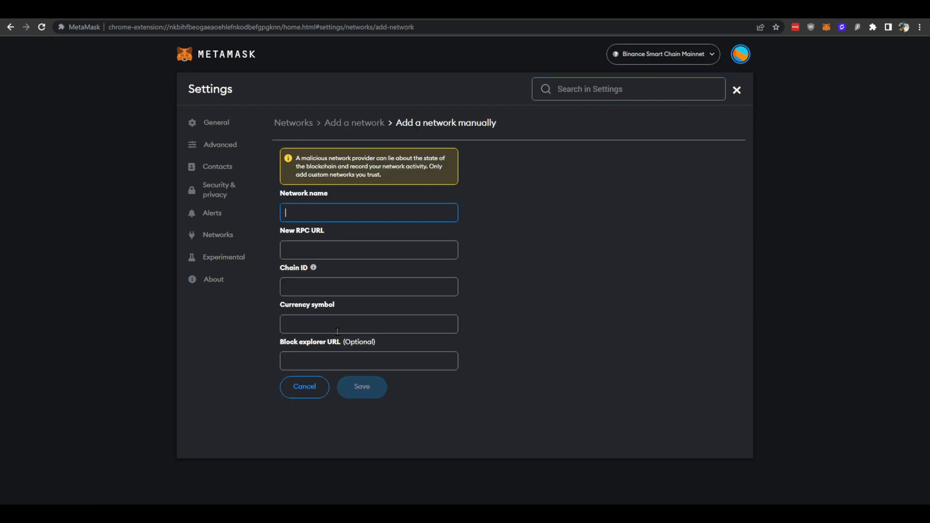
{"action": "mouse_move", "coordinate": [499, 242]}
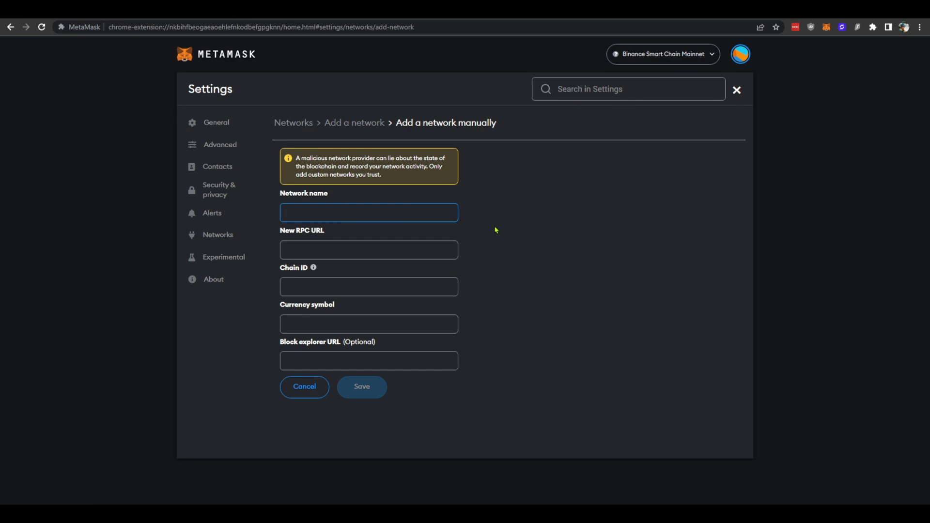
{"action": "mouse_move", "coordinate": [70, 39]}
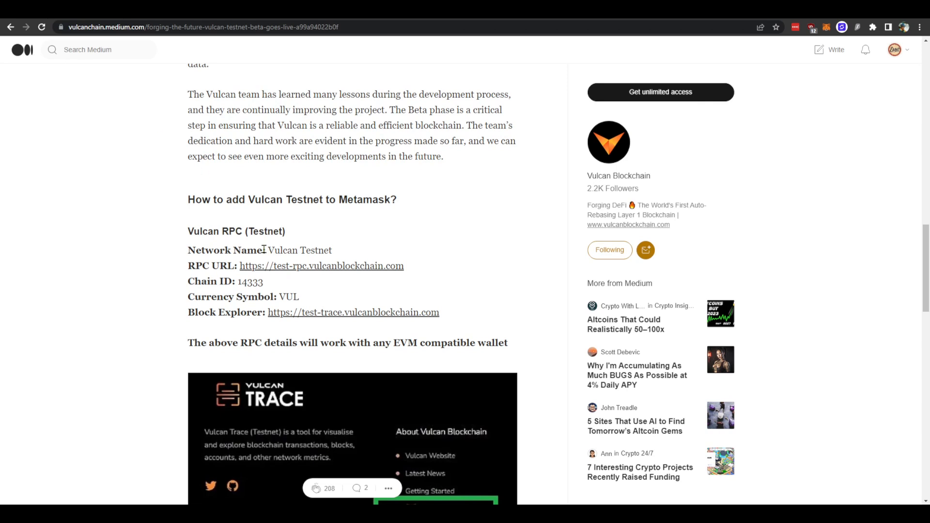
Step: Paste 'Vulcan Testnet' from the article as the network name, then select the article's RPC URL
{"action": "double_click", "coordinate": [324, 250]}
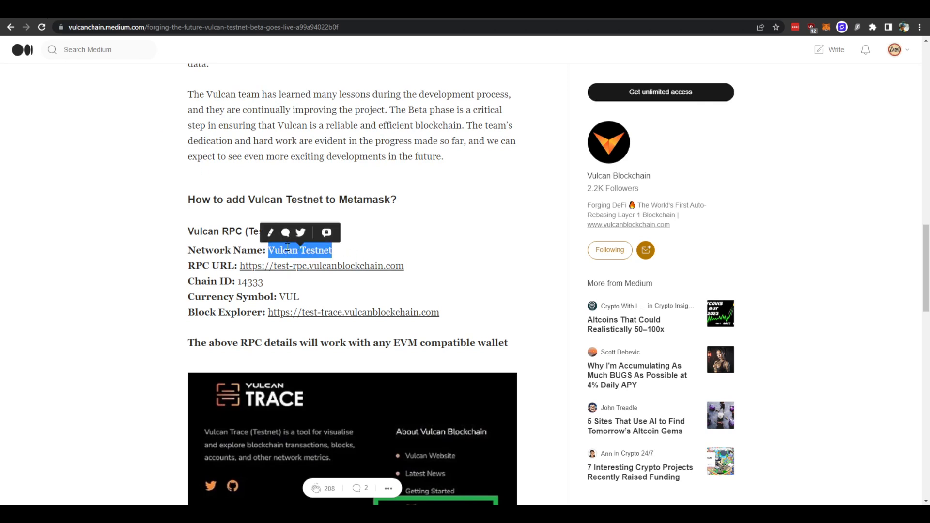
{"action": "right_click", "coordinate": [299, 250]}
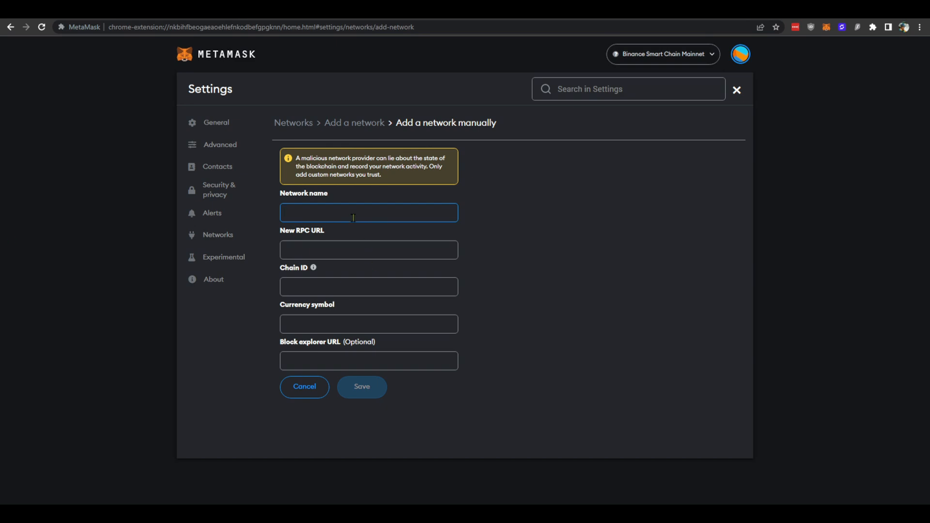
{"action": "right_click", "coordinate": [368, 212]}
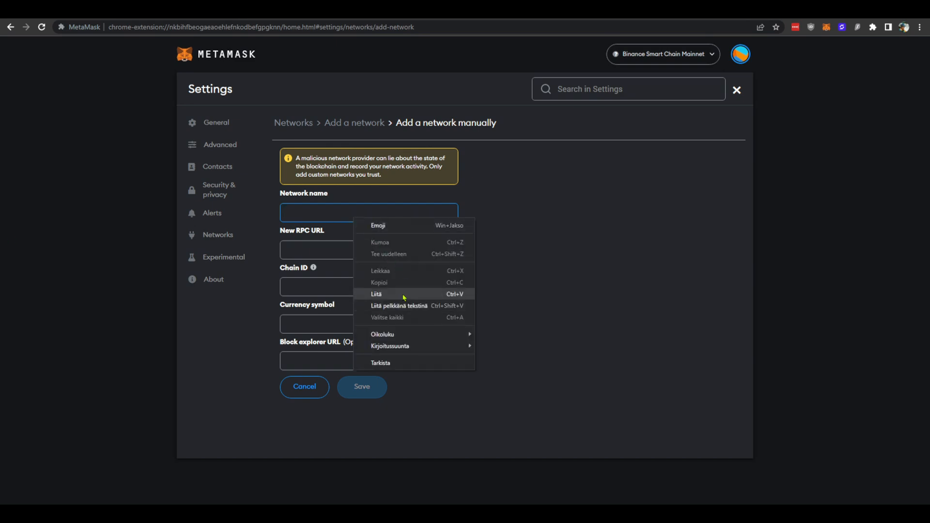
{"action": "left_click", "coordinate": [376, 293]}
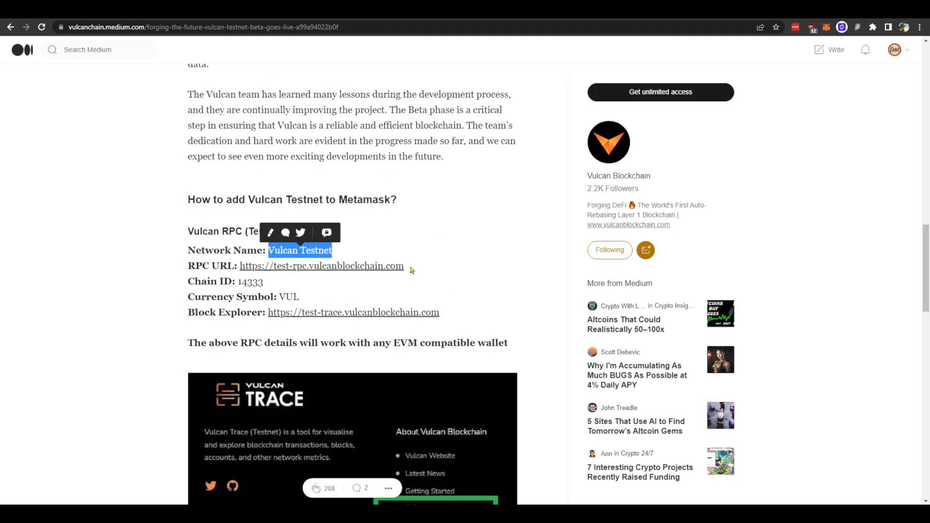
{"action": "left_click", "coordinate": [321, 265]}
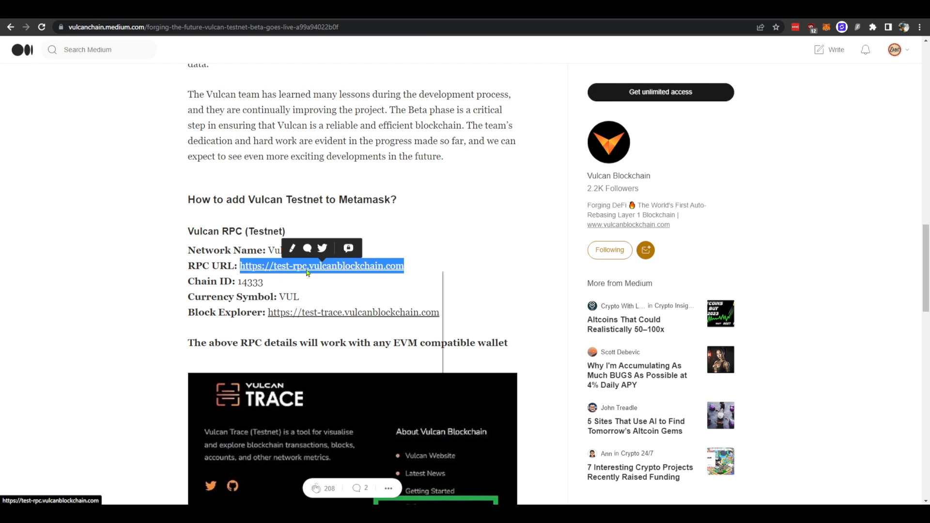
{"action": "mouse_move", "coordinate": [383, 124]}
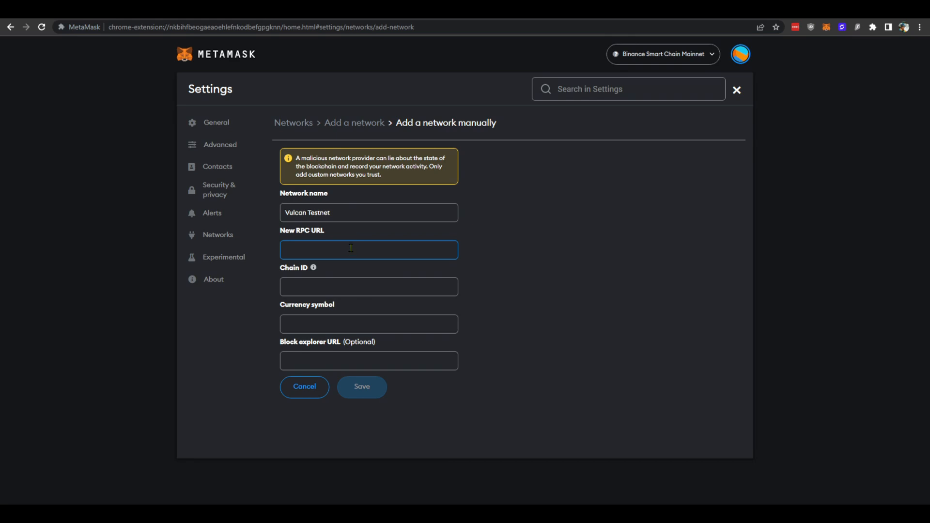
{"action": "type", "text": "https://test-rpc.vulcanblockchain.com"}
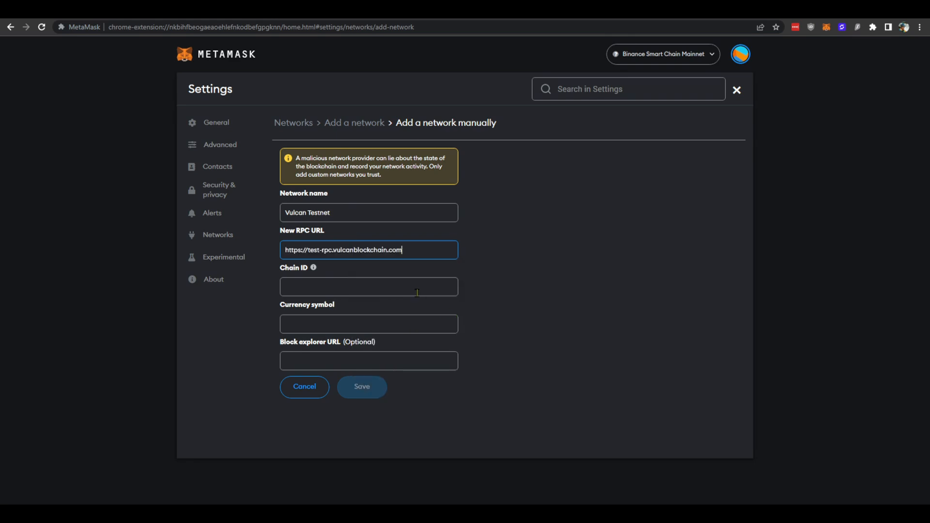
{"action": "left_click", "coordinate": [368, 287]}
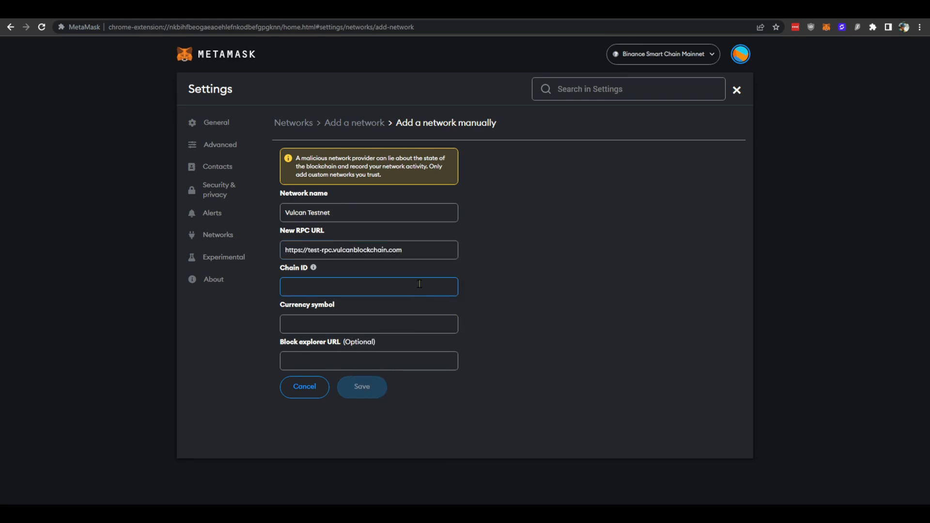
{"action": "type", "text": "14333"}
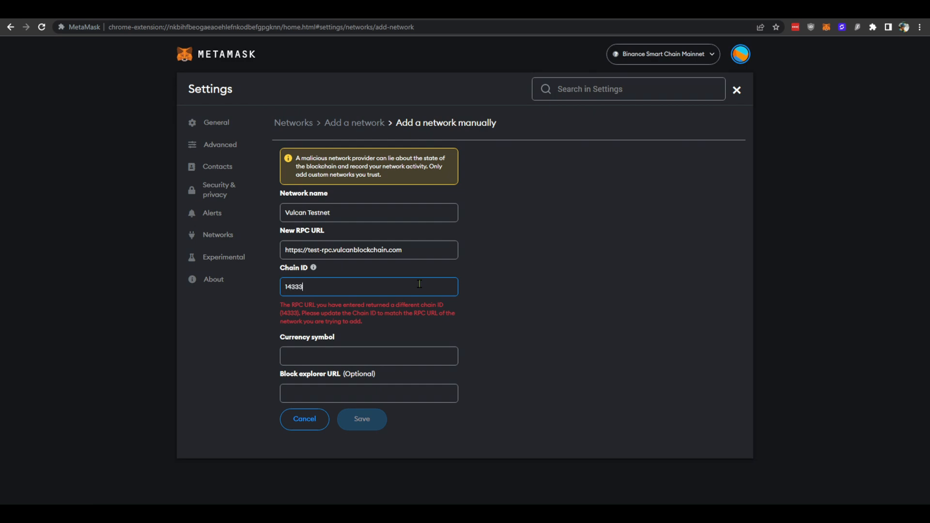
{"action": "left_click", "coordinate": [368, 324]}
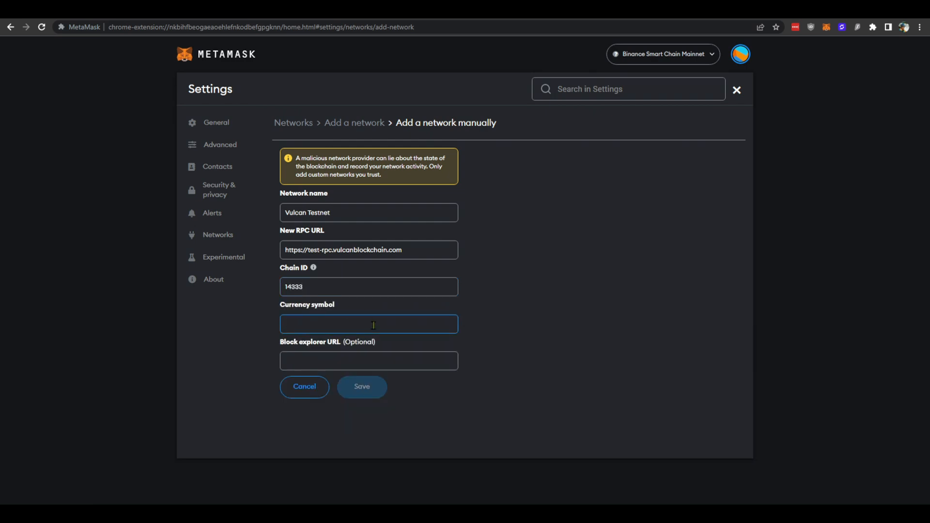
{"action": "type", "text": "VUL"}
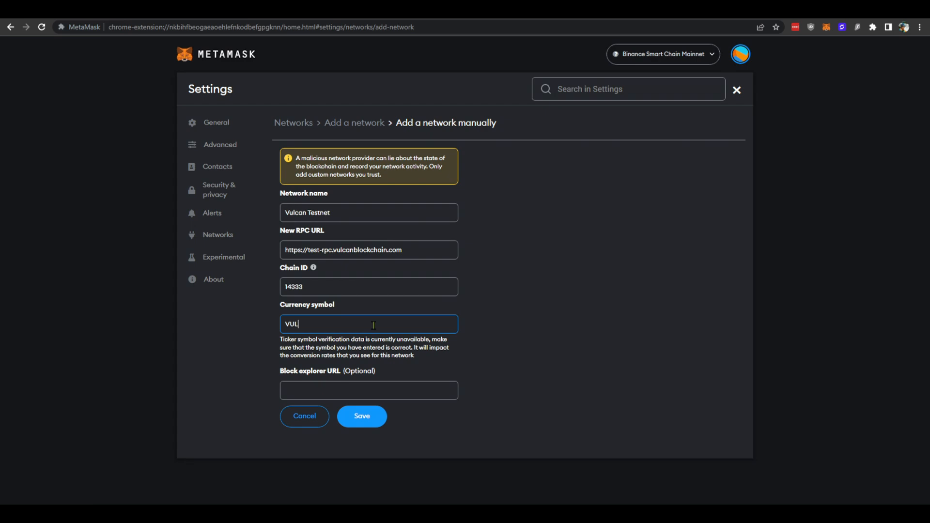
{"action": "left_click", "coordinate": [368, 390]}
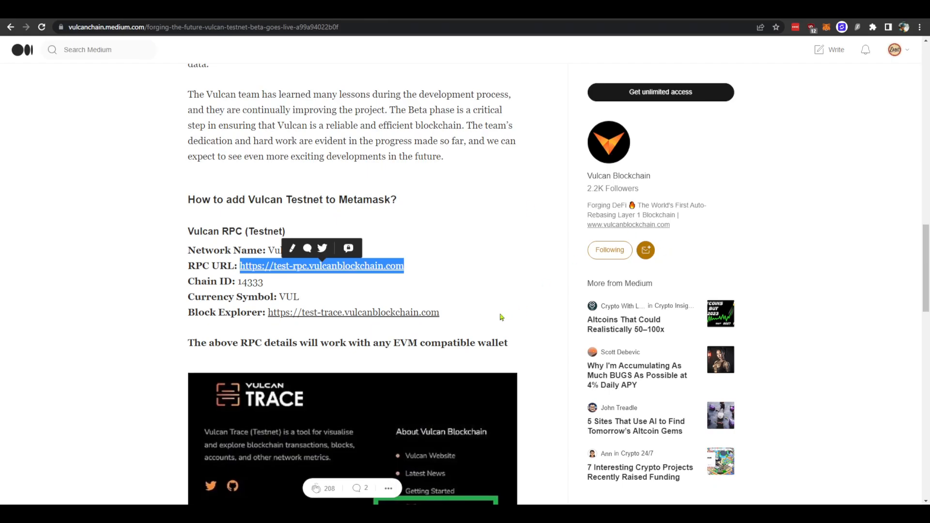
{"action": "double_click", "coordinate": [353, 311]}
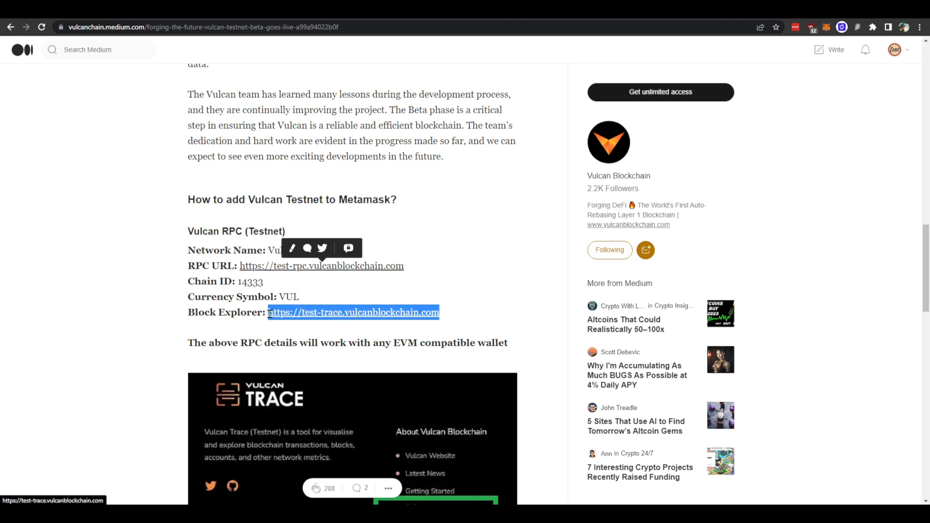
{"action": "right_click", "coordinate": [352, 312]}
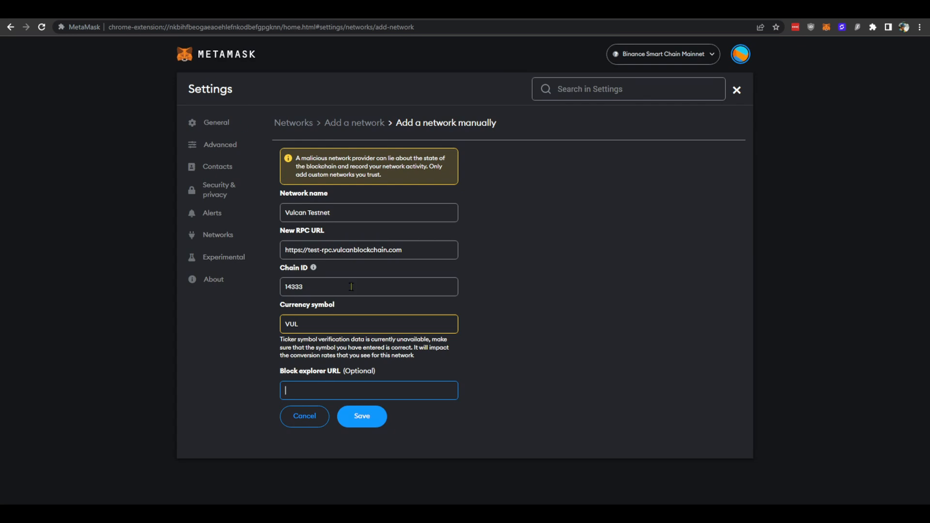
{"action": "type", "text": "https://test-trace.vulcanblockchain.com"}
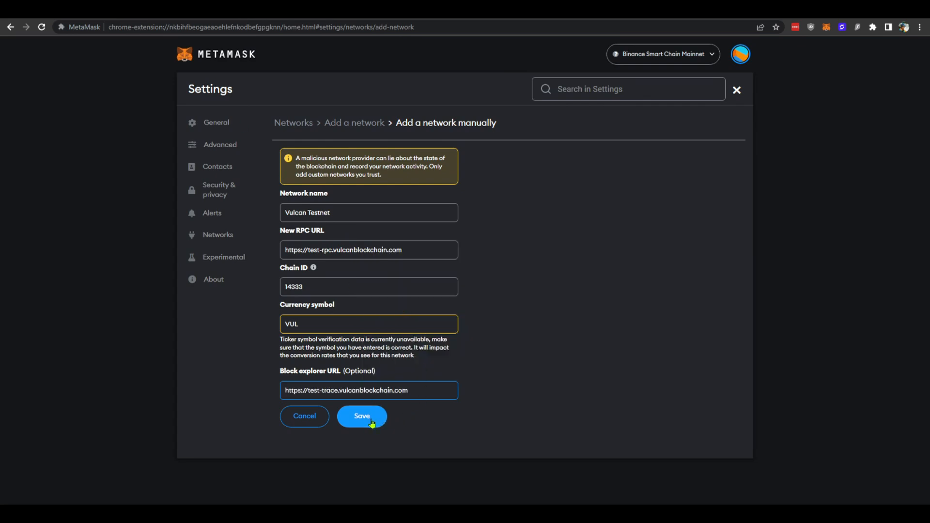
{"action": "left_click", "coordinate": [361, 415]}
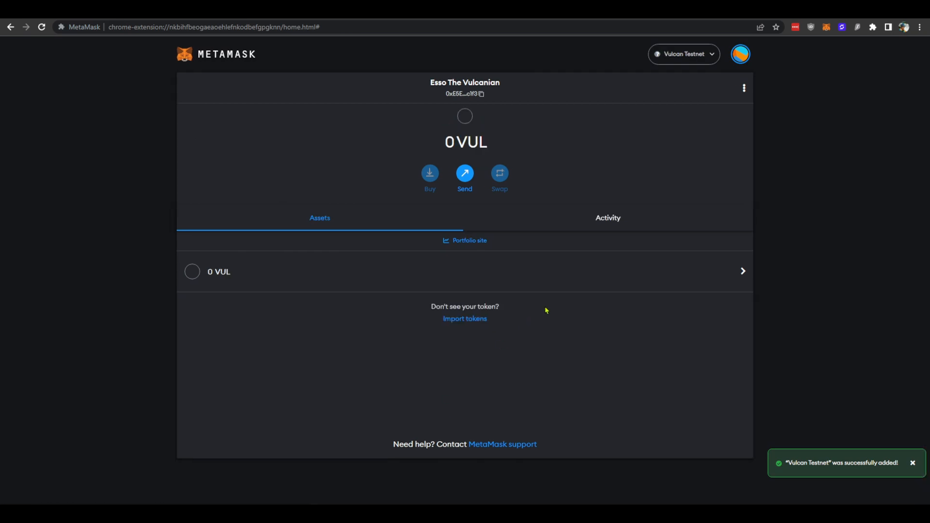
{"action": "mouse_move", "coordinate": [714, 62]}
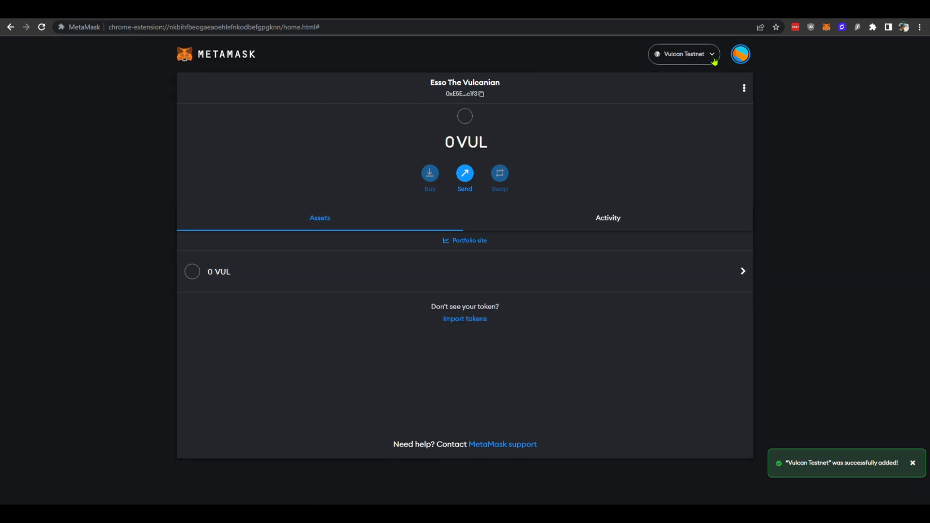
Step: Confirm in the network list that Vulcan Testnet is active, then return to the Medium article
{"action": "left_click", "coordinate": [683, 54]}
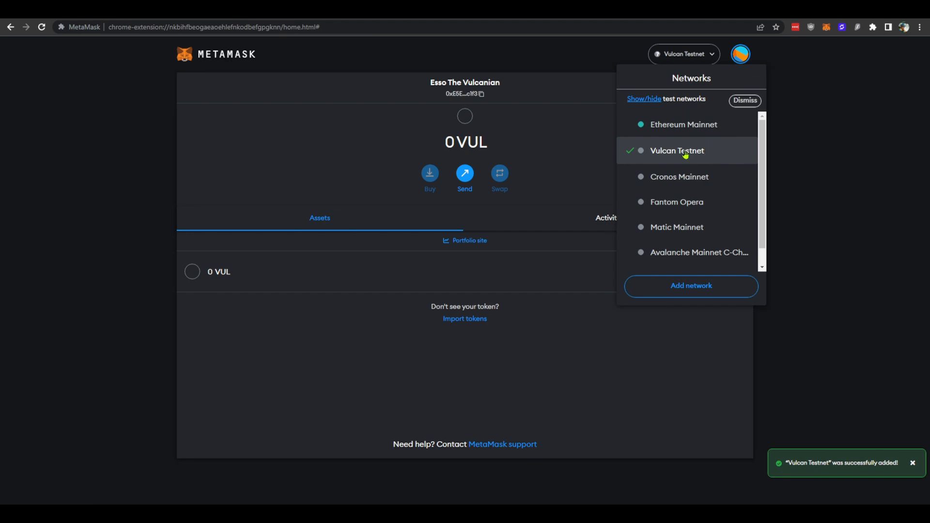
{"action": "mouse_move", "coordinate": [589, 164]}
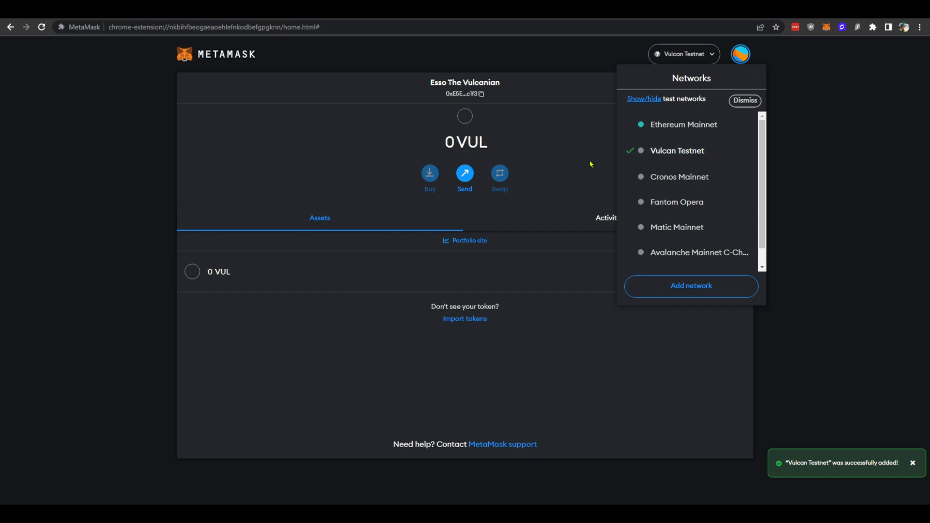
{"action": "left_click", "coordinate": [744, 100]}
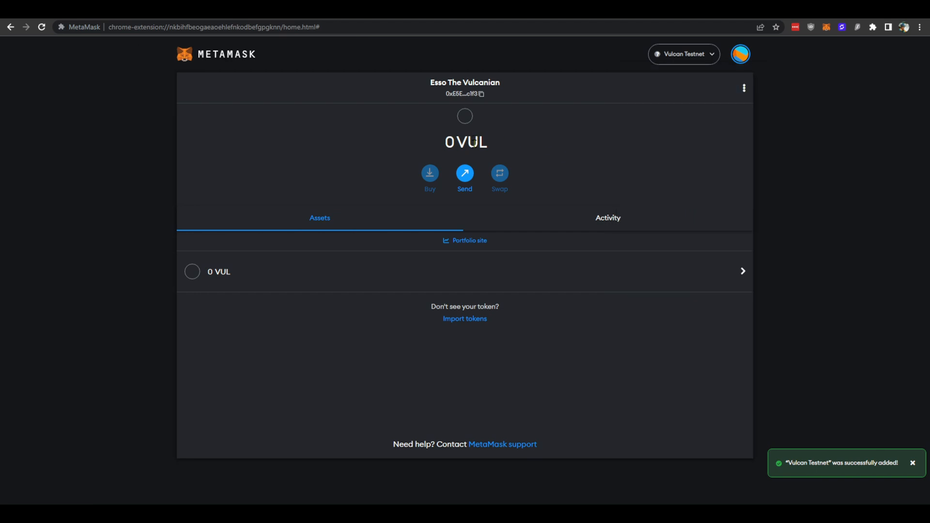
{"action": "double_click", "coordinate": [466, 142]}
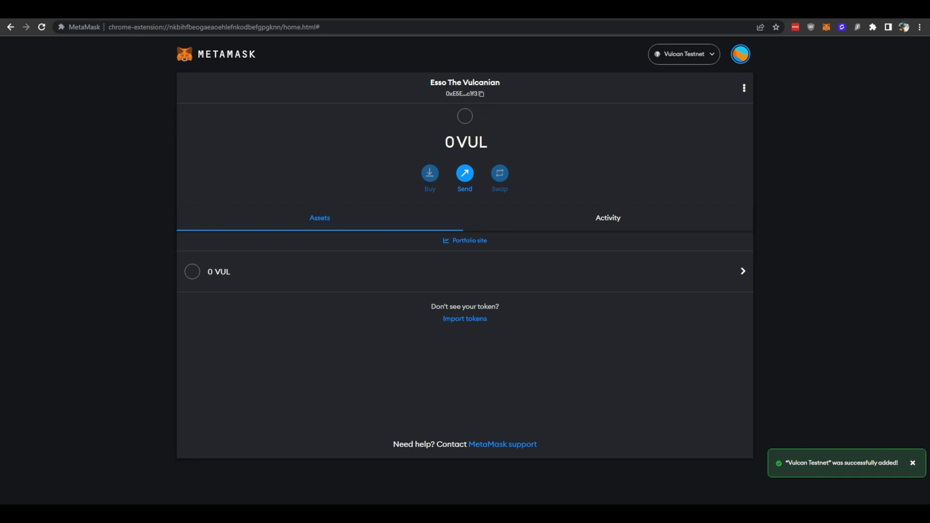
{"action": "mouse_move", "coordinate": [89, 27]}
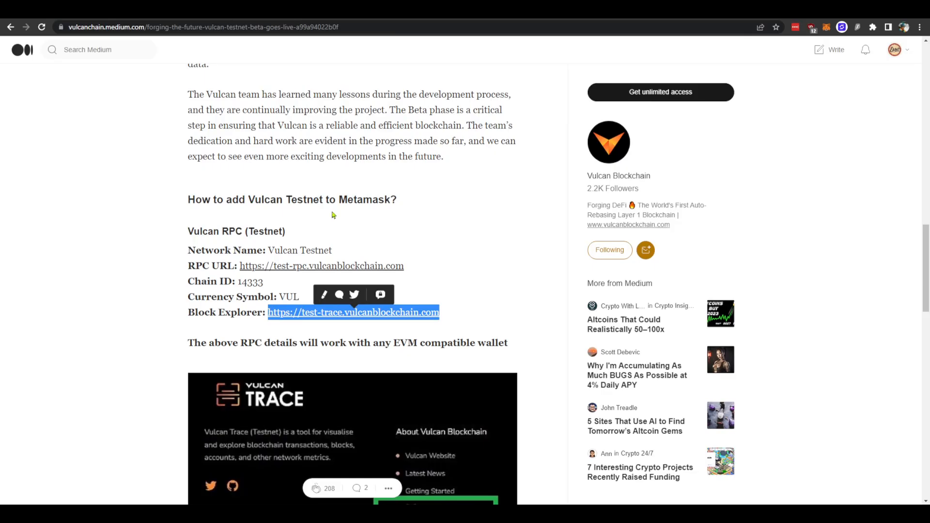
{"action": "mouse_move", "coordinate": [827, 27]}
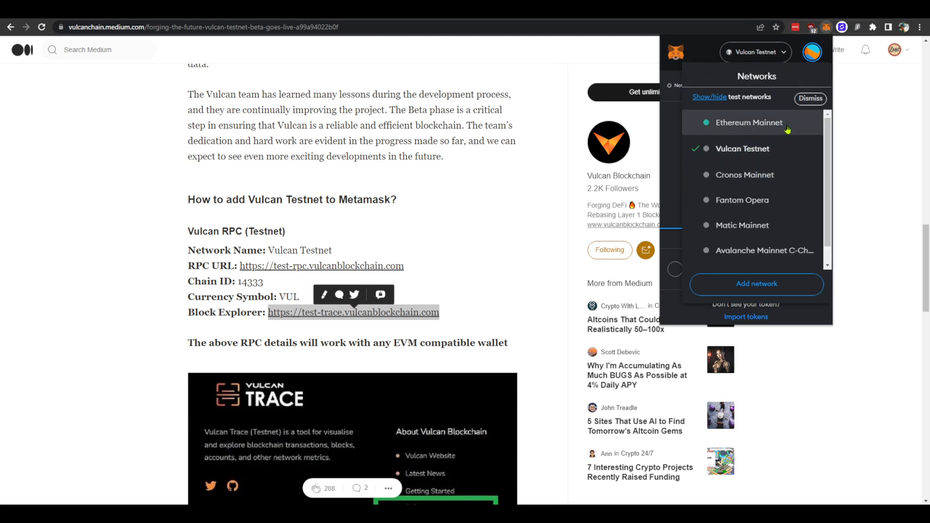
{"action": "mouse_move", "coordinate": [790, 155]}
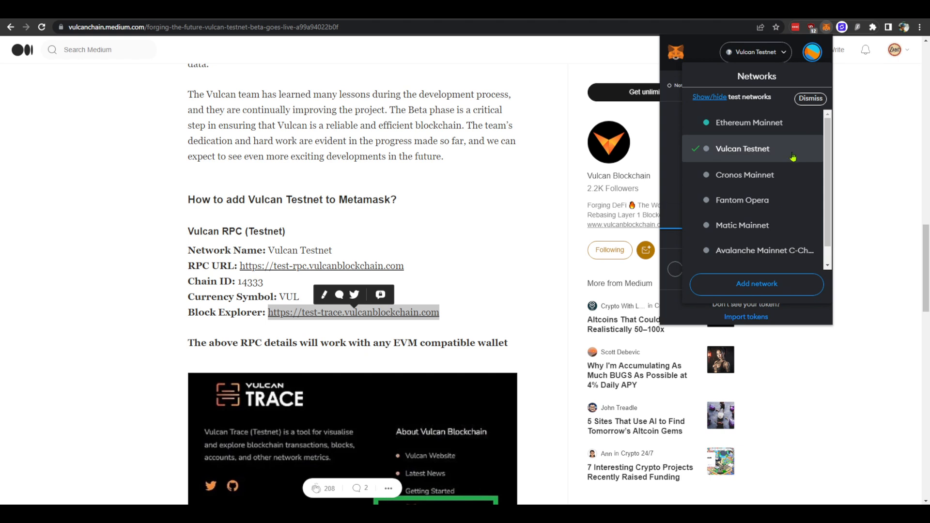
Step: From the extension popup's network list, keep Vulcan Testnet selected with its 0 VUL balance
{"action": "left_click", "coordinate": [742, 148]}
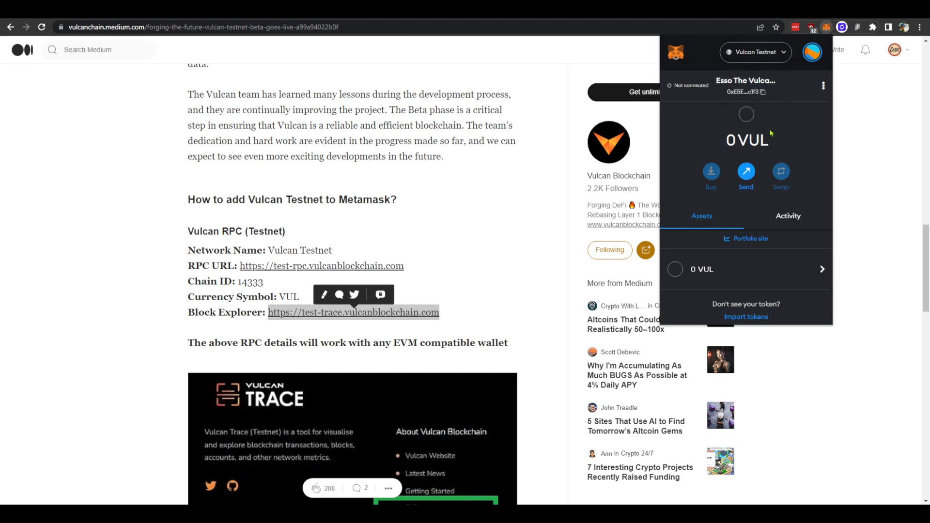
{"action": "mouse_move", "coordinate": [791, 148]}
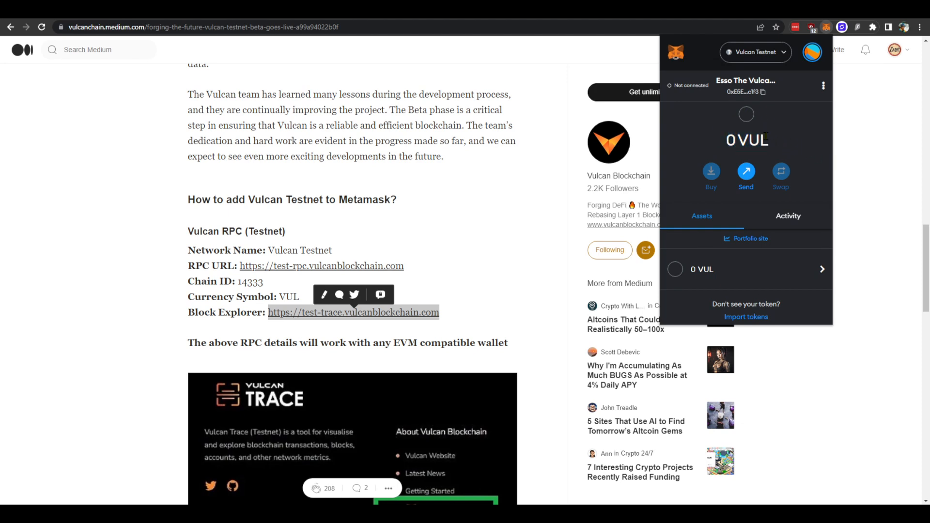
{"action": "mouse_move", "coordinate": [775, 141]}
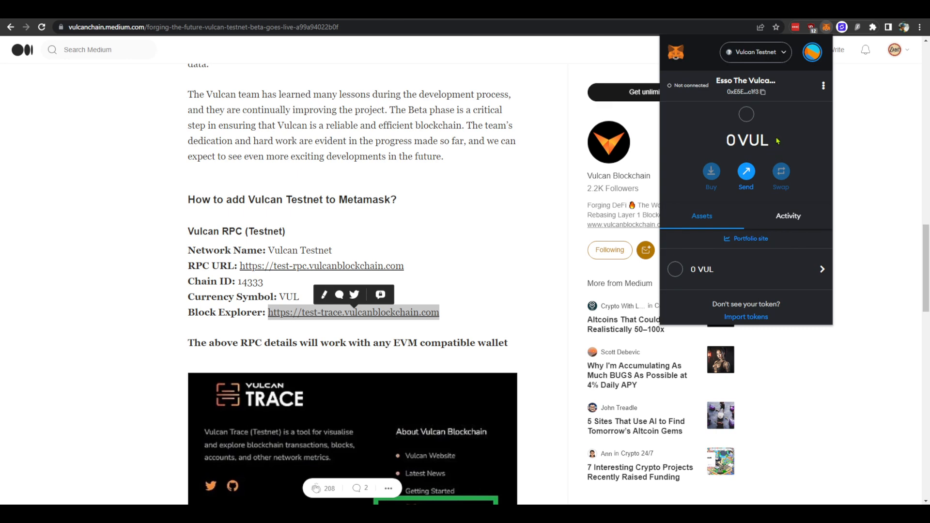